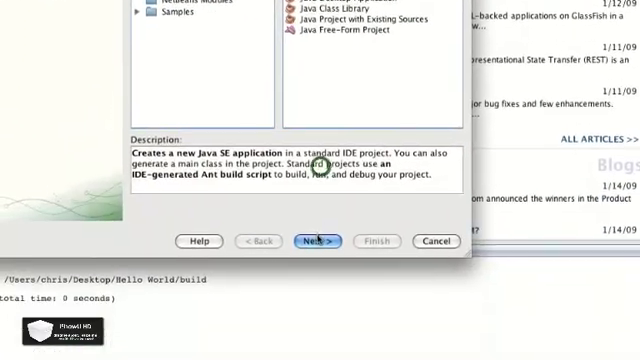
- Name the Java Application project For Demo, place it on the Desktop and finish creation
click(314, 240)
text(For)
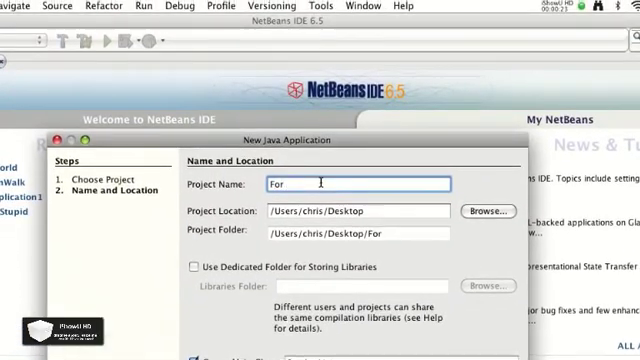
text(Demo)
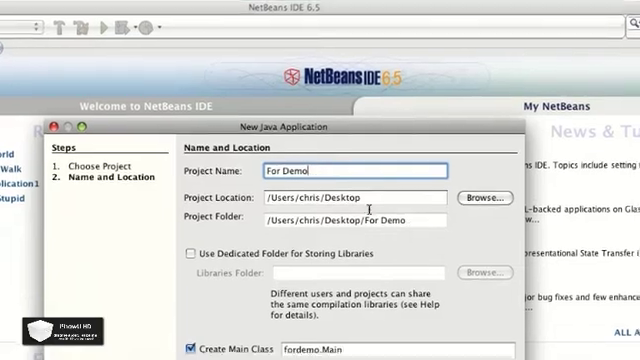
click(484, 198)
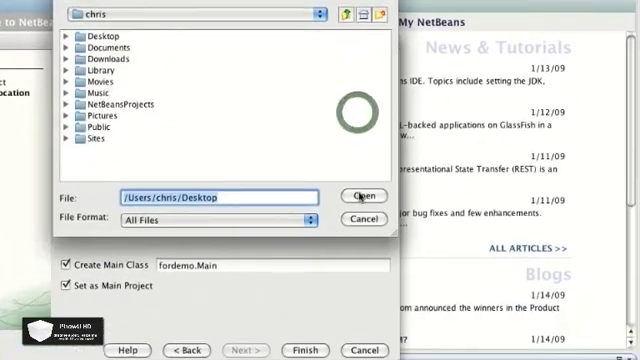
click(364, 196)
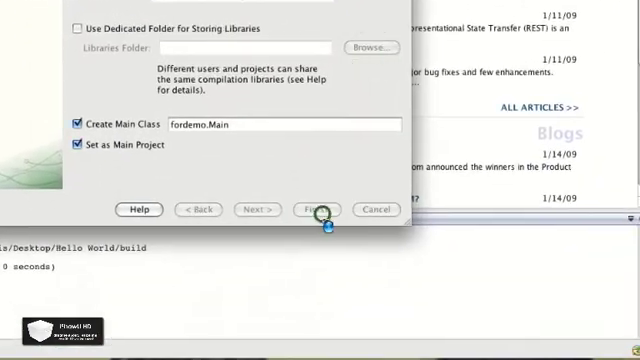
click(316, 210)
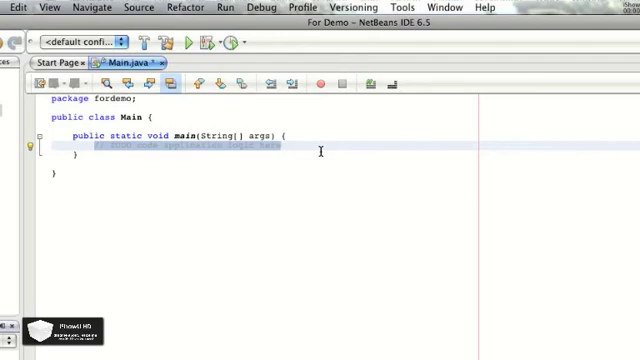
click(280, 148)
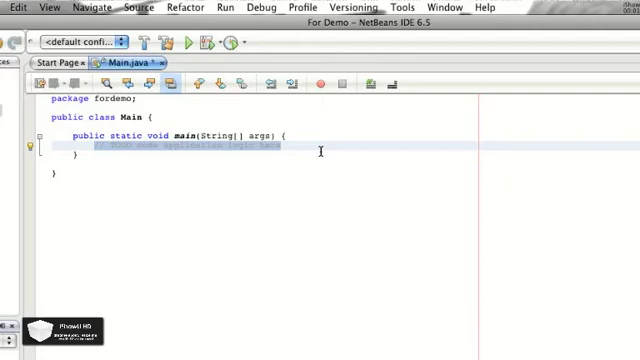
click(284, 148)
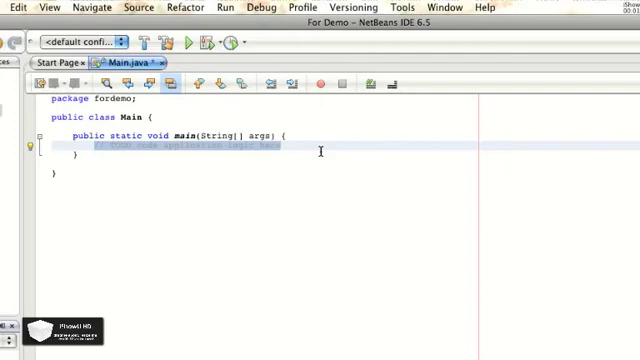
click(284, 148)
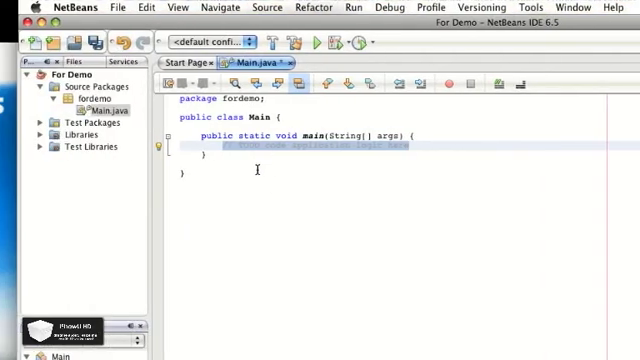
- Write the loop header for (int i = 0; i < 10; i++ inside main
text(for ()
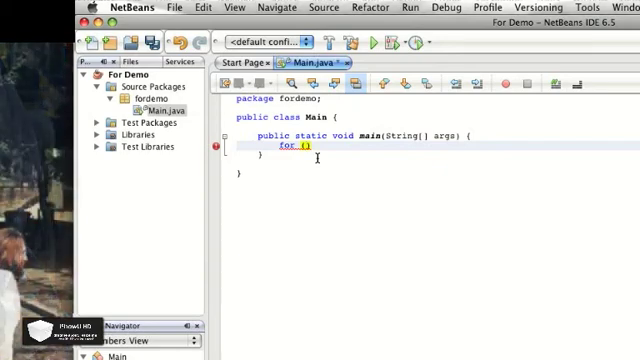
text(int)
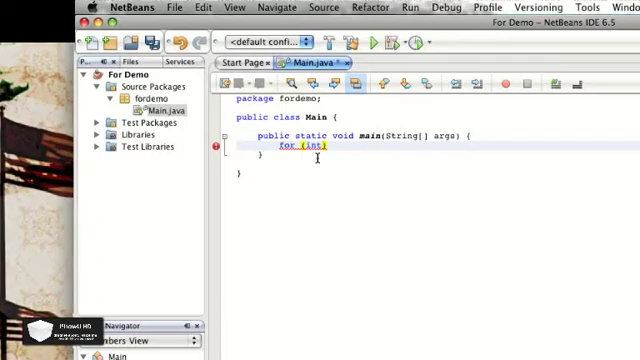
text(i)
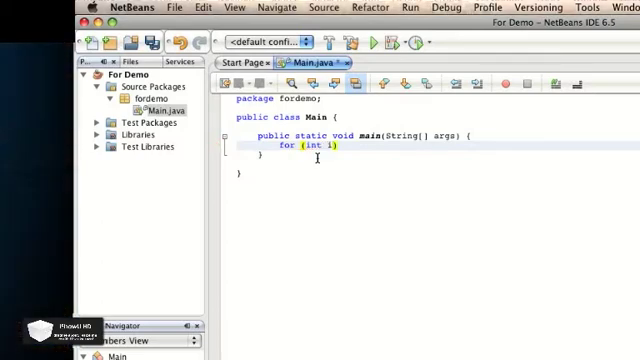
text(= 0;)
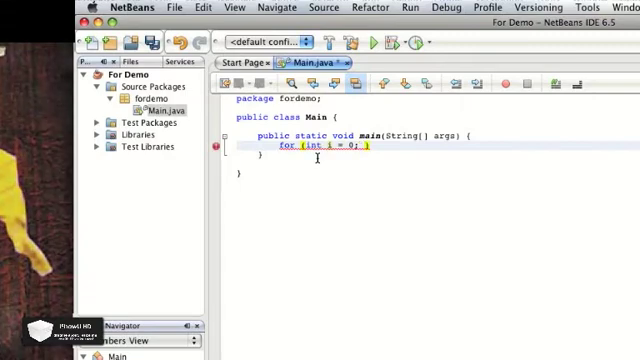
text(i <)
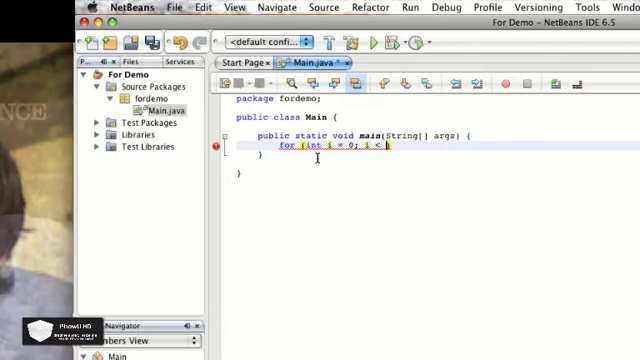
text(10))
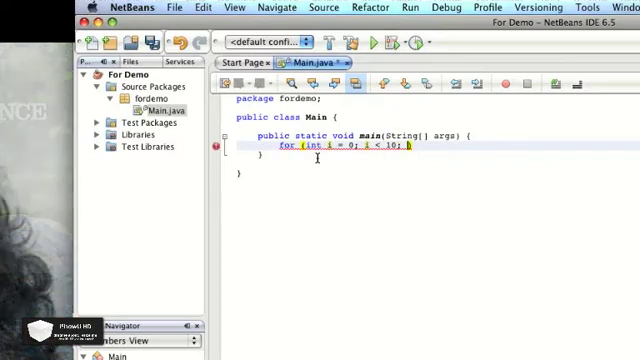
text(i++)
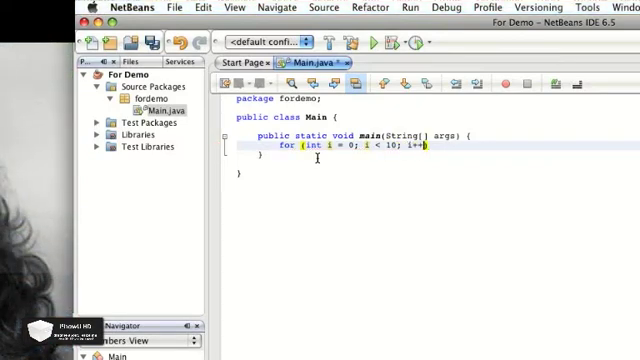
- Add braces after the loop header to give the for loop an empty body
click(214, 148)
text( {)
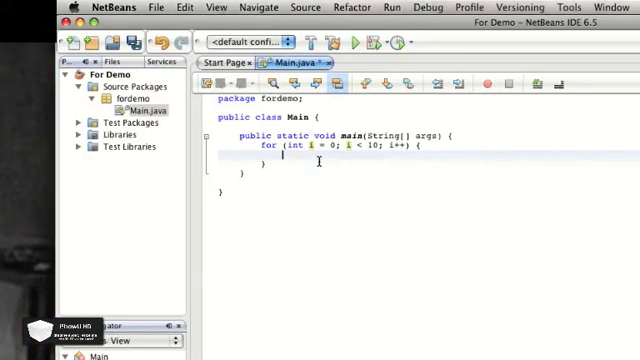
- Remove the stray int from the loop body and declare int evenNum = 0 above the loop
text(int)
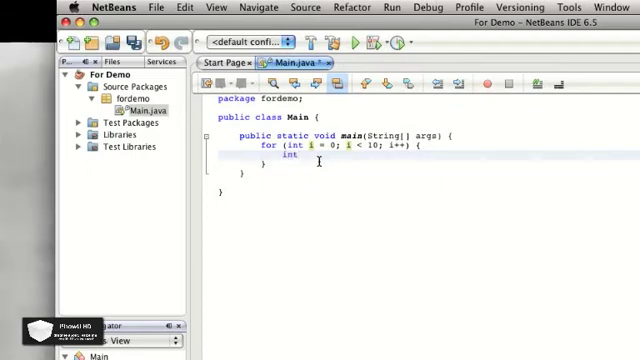
key(backspace)
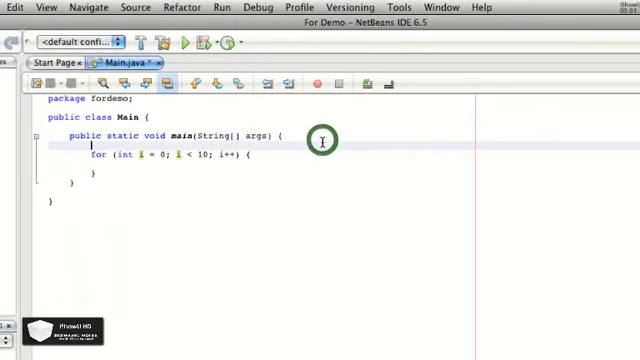
text(int)
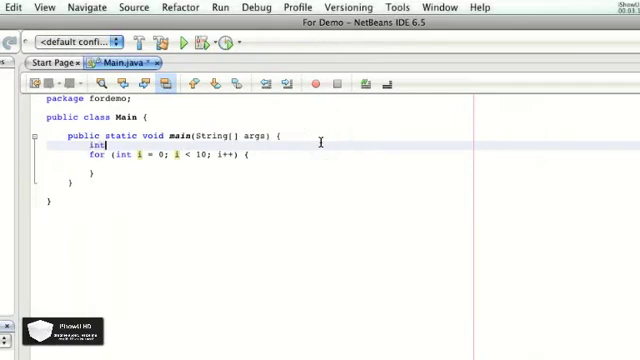
text(even)
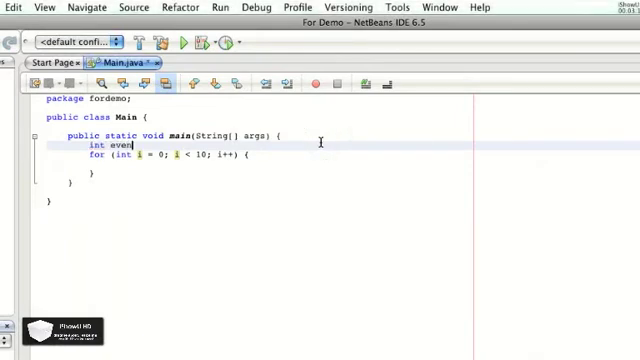
text(Num)
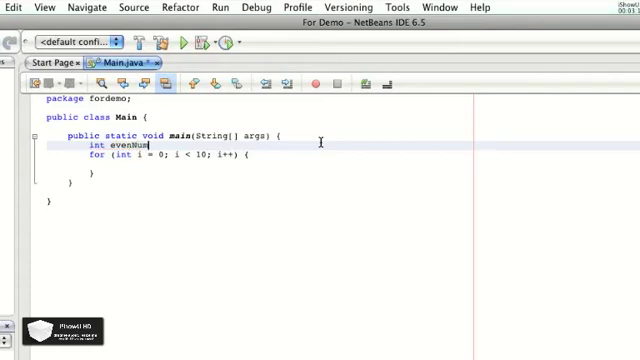
text(= 0;)
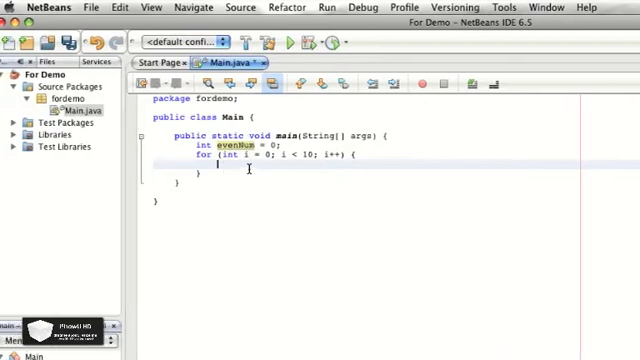
- Add System.out.println(evenNum) inside the loop body via the syst completion
text(syst)
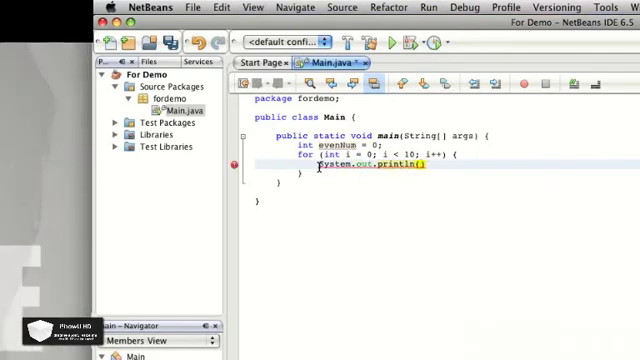
text(evenNum)
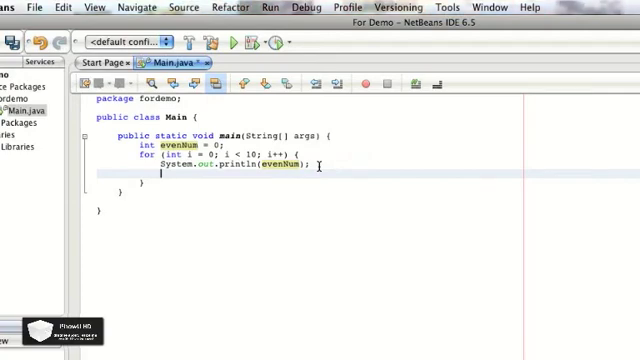
- Add evenNum += 2; after the println and begin another evenNum line
text(evenNum)
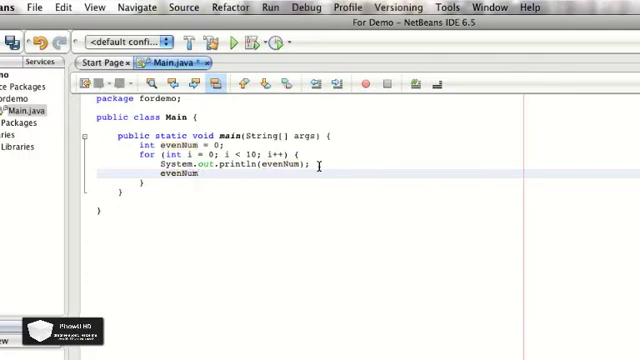
text(+= 2;)
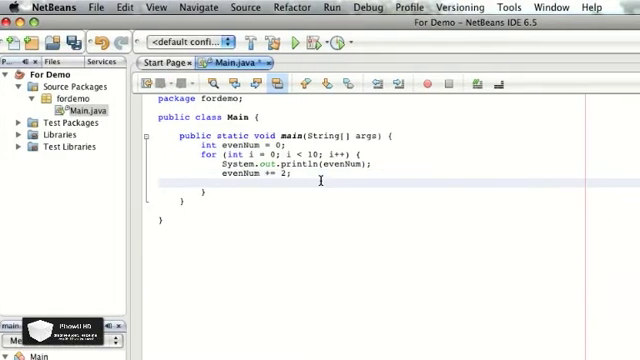
text(evenNum =)
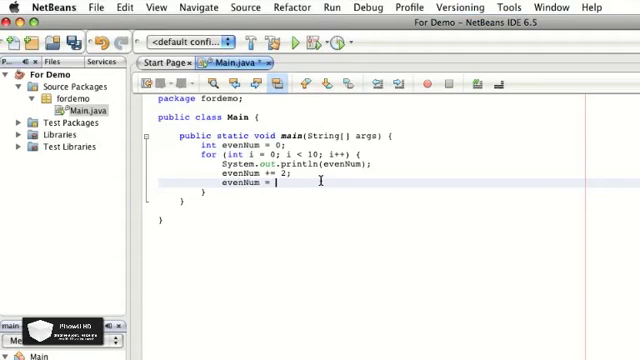
- Edit the evenNum update lines in the loop body, leaving the println call
text(evenNum)
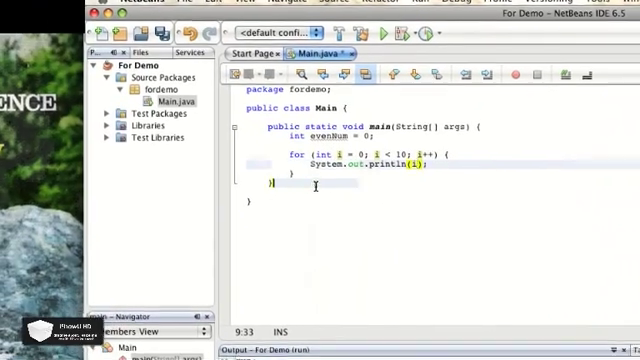
- Add System.err.println("done"); after the loop and run the main project
click(316, 184)
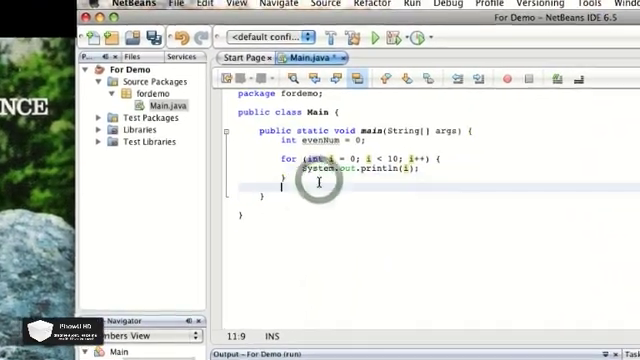
text(System.)
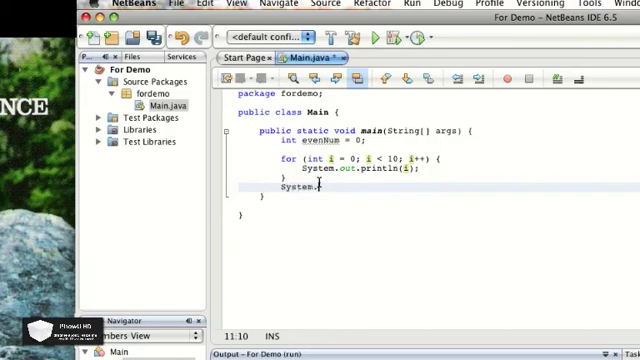
text(err.print)
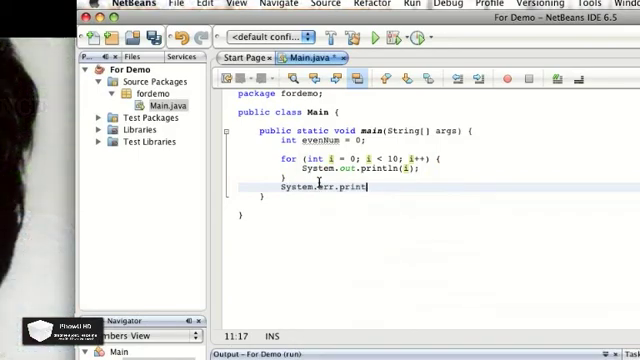
text(ln("DONE!!!");)
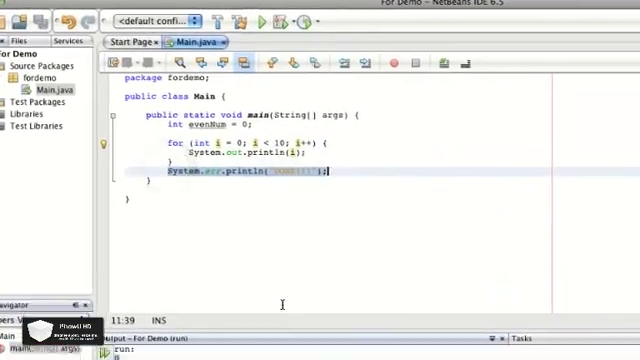
click(258, 24)
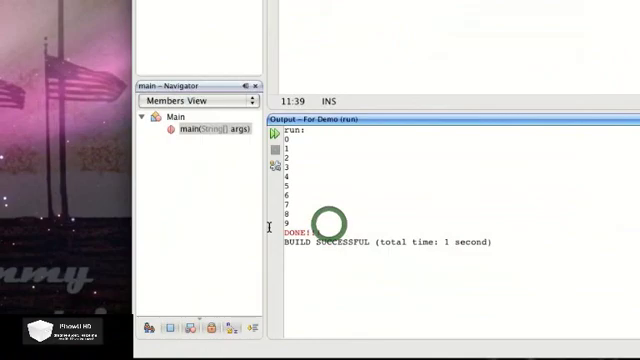